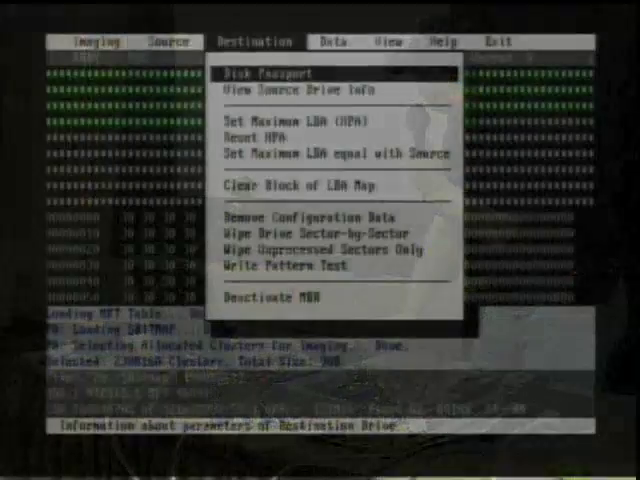
mouse_move(295, 266)
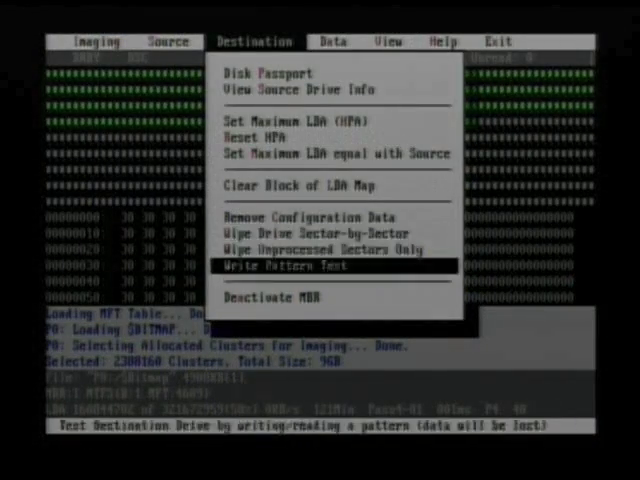
mouse_move(290, 297)
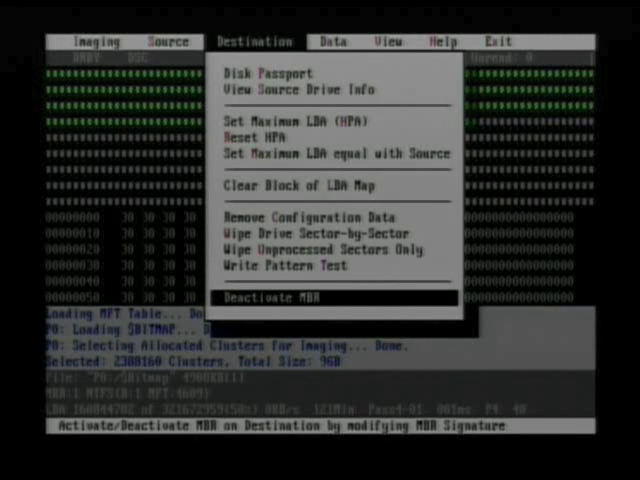
Open Computer Management from the My Computer desktop icon's Manage command
left_click(290, 296)
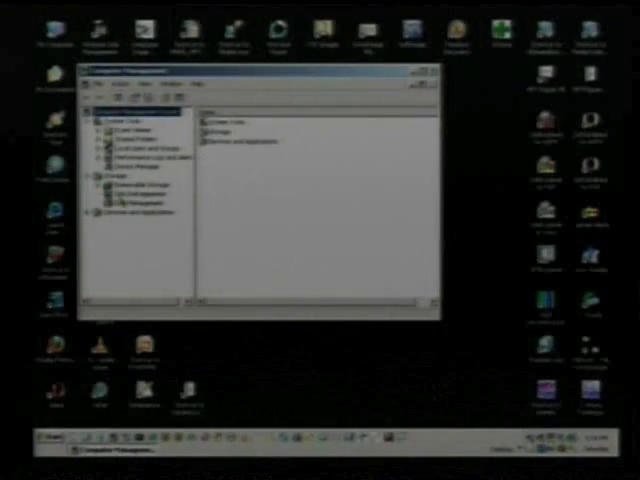
left_click(145, 196)
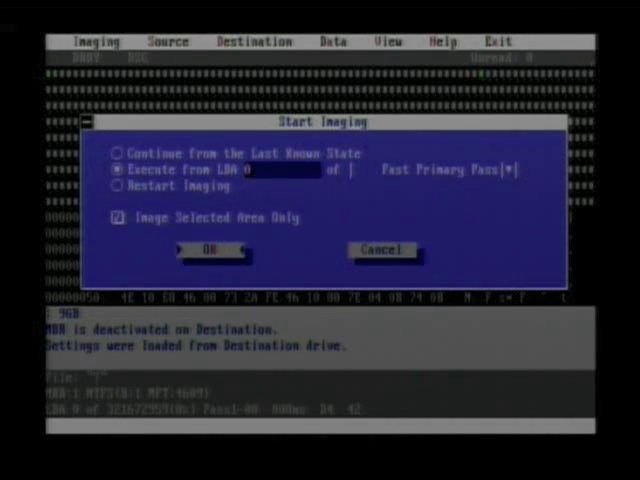
Confirm imaging of the selected area only, executing from LBA 0
left_click(205, 249)
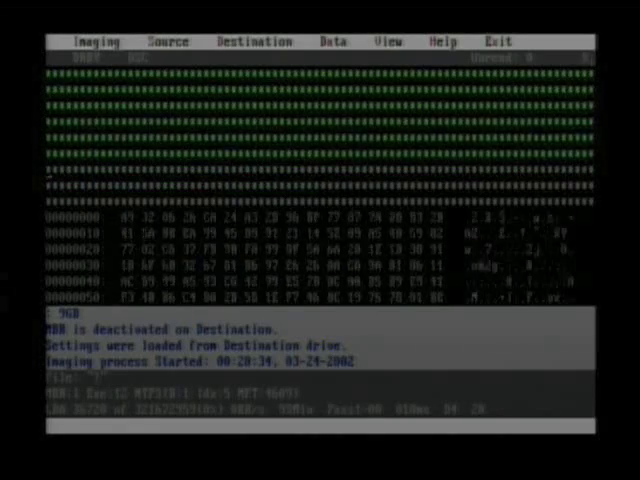